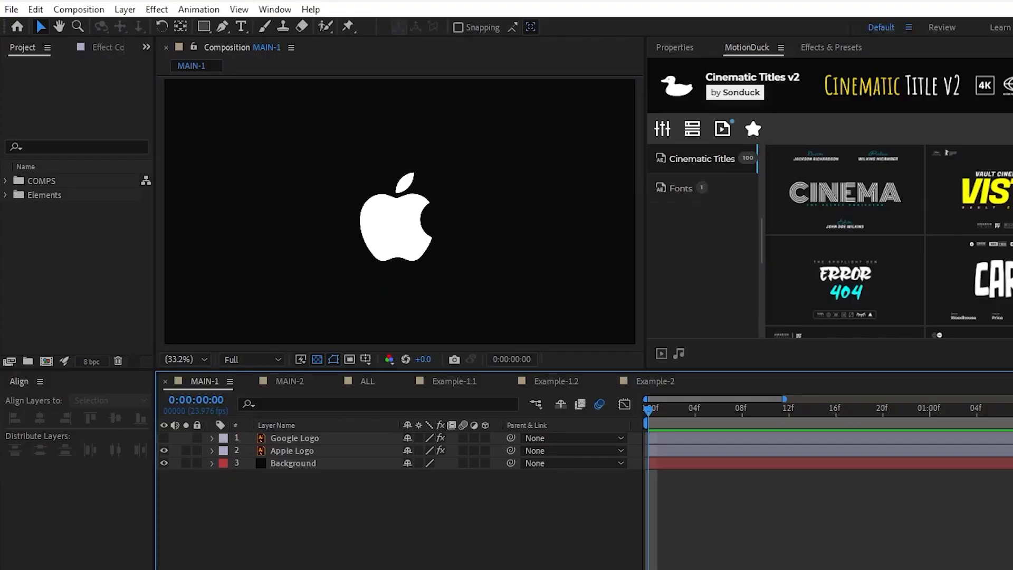
Convert the Apple Logo vector layer into a shape layer via Create Shapes from Vector Layer
{"action": "left_click", "coordinate": [293, 450]}
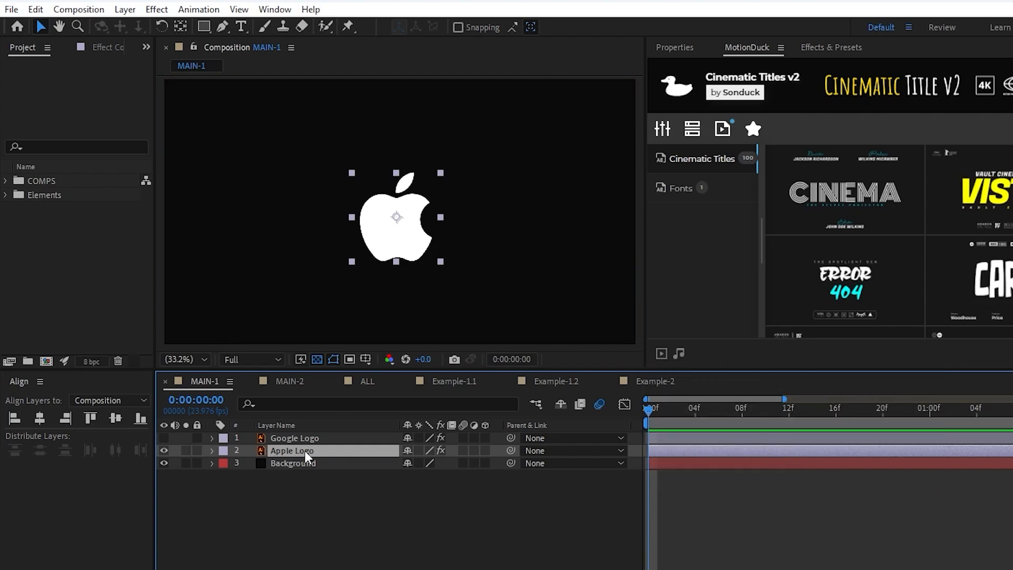
{"action": "right_click", "coordinate": [307, 451]}
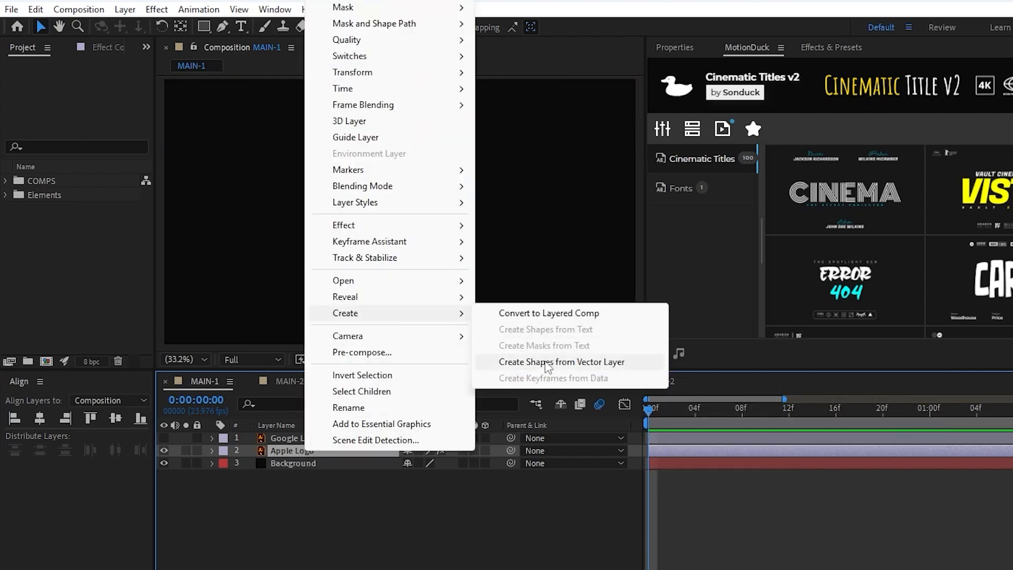
{"action": "left_click", "coordinate": [562, 362]}
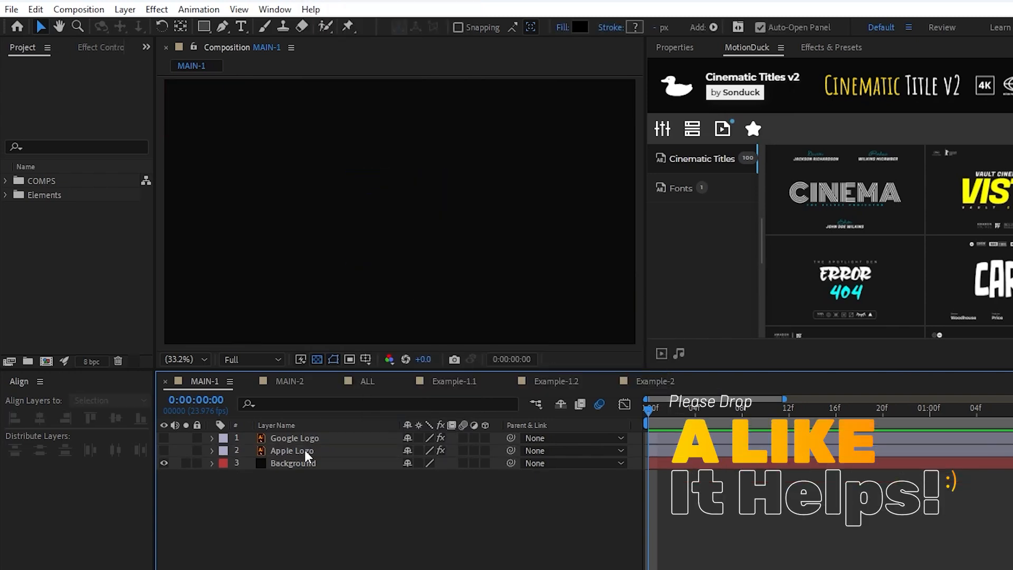
Auto-trace the Apple Logo layer on the current frame using the Alpha channel
{"action": "left_click", "coordinate": [292, 451]}
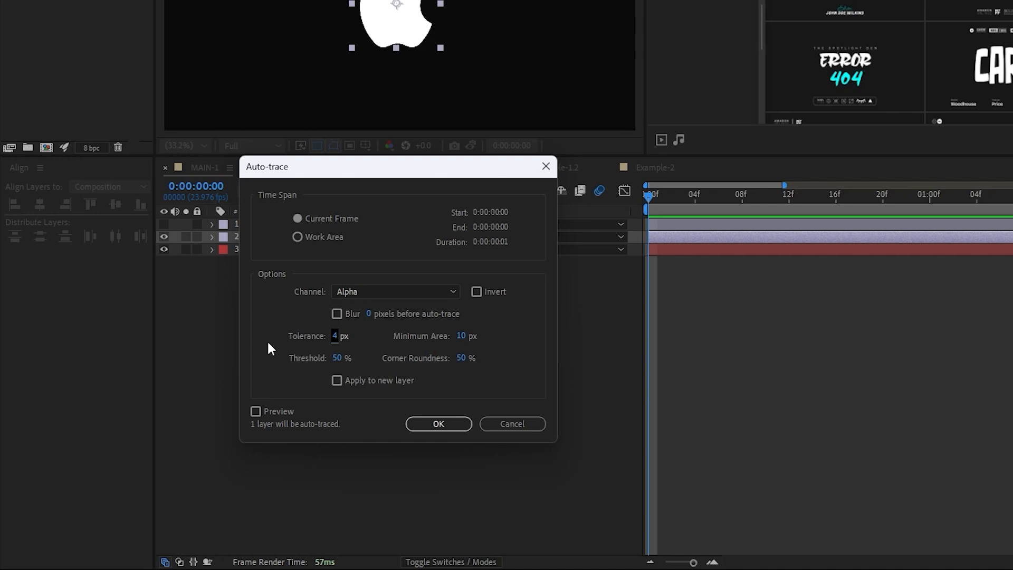
{"action": "mouse_move", "coordinate": [439, 425]}
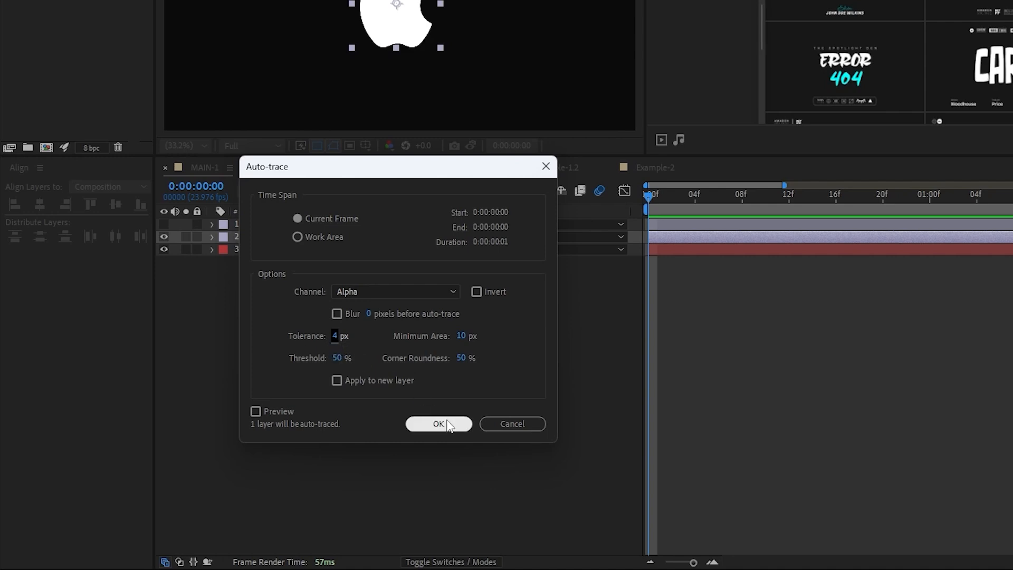
{"action": "left_click", "coordinate": [439, 424]}
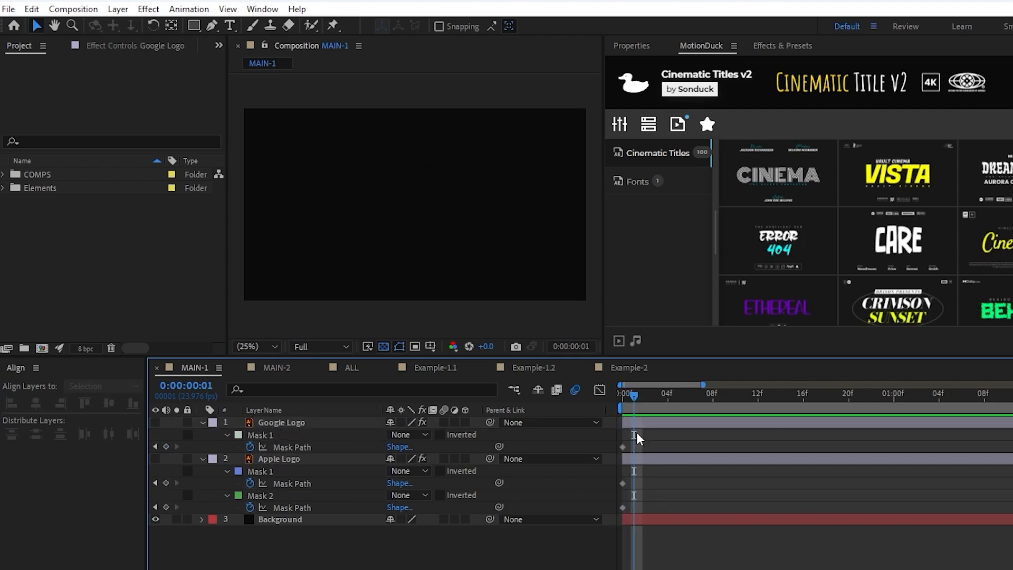
Keyframe the Apple and Google logo Mask Paths at frame 0 and move the time indicator to frame 20
{"action": "left_click", "coordinate": [281, 458]}
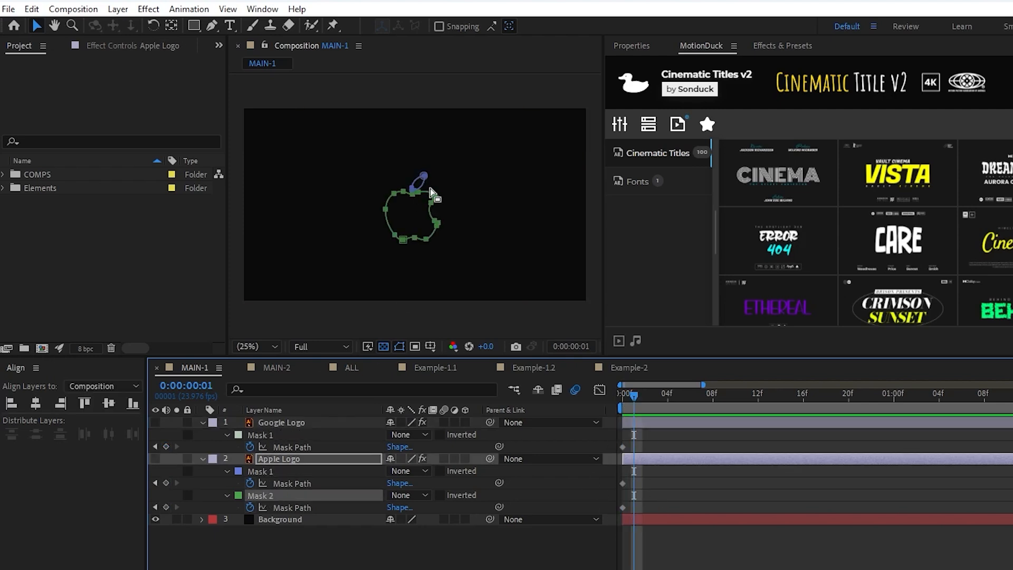
{"action": "left_click", "coordinate": [247, 346]}
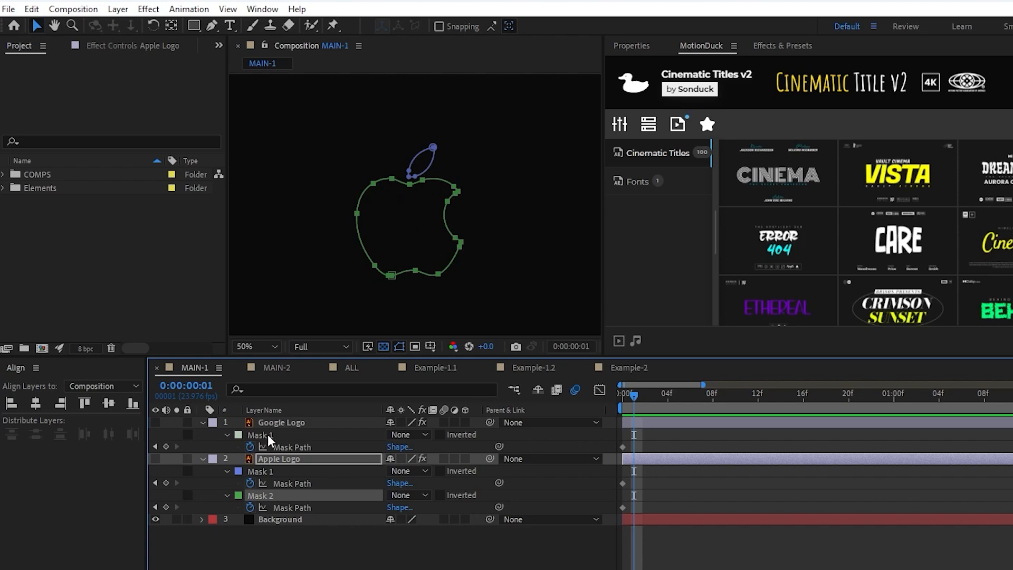
{"action": "left_click", "coordinate": [281, 422]}
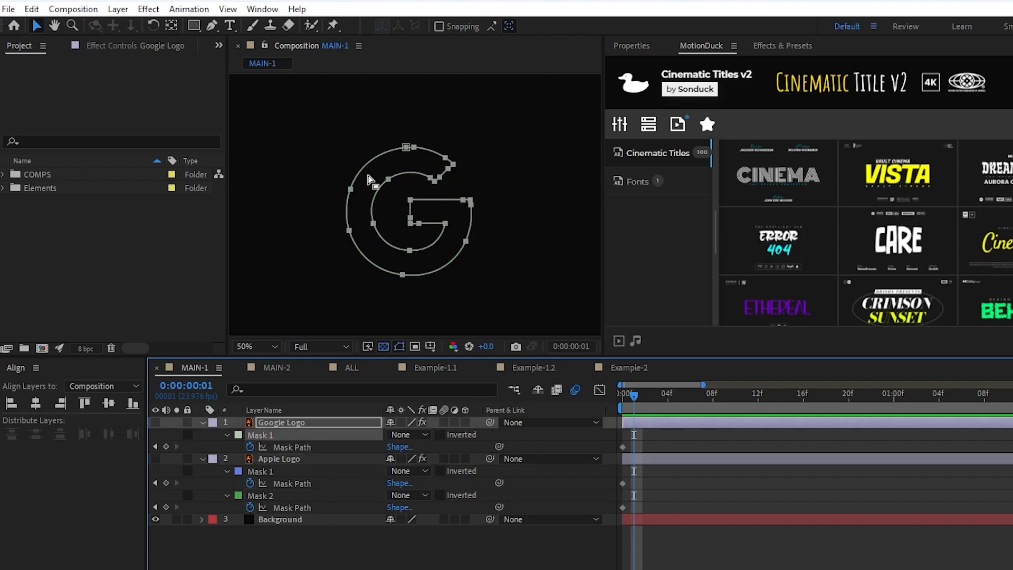
{"action": "left_click", "coordinate": [626, 393]}
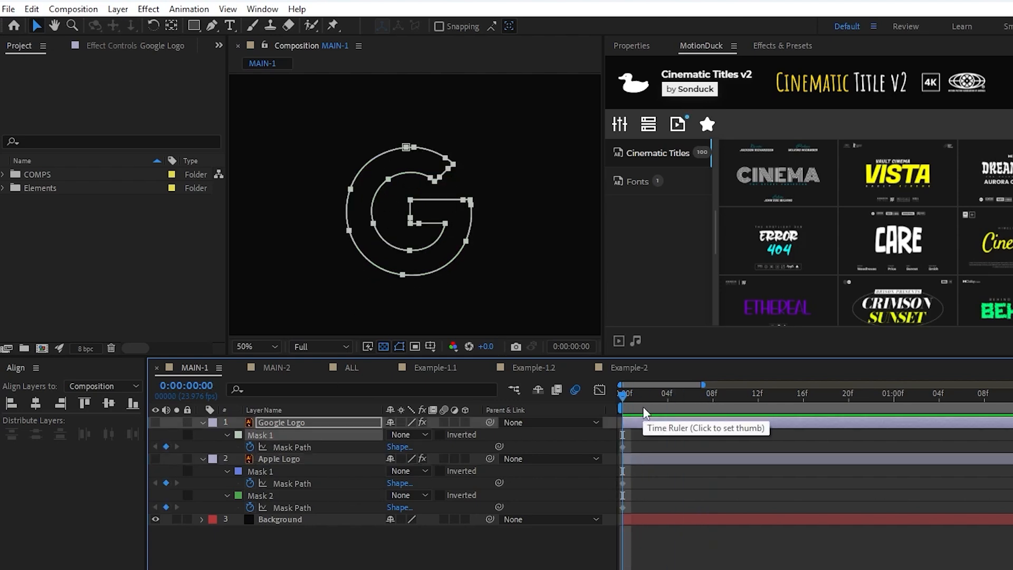
{"action": "left_click", "coordinate": [848, 392]}
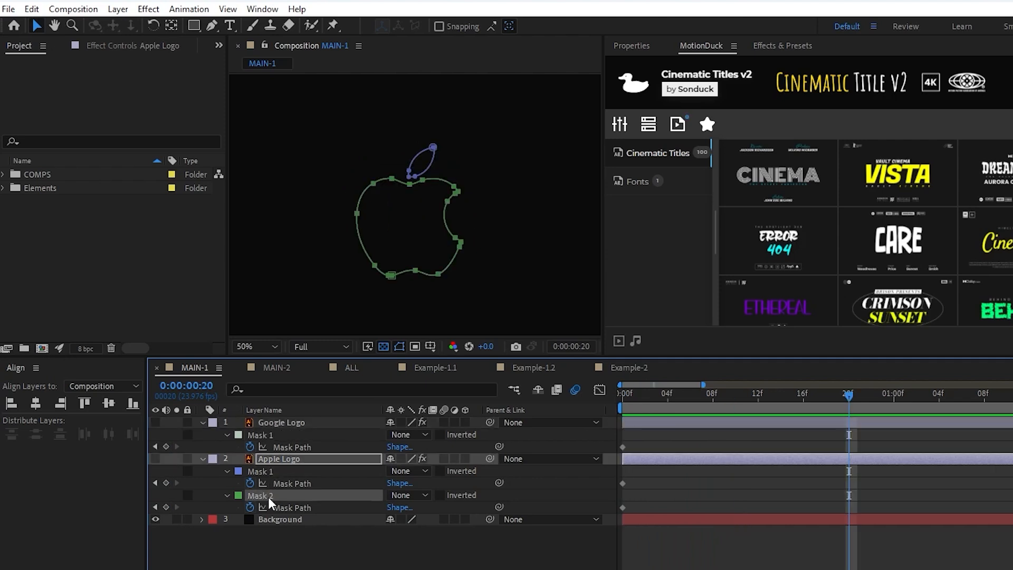
{"action": "left_click", "coordinate": [281, 423]}
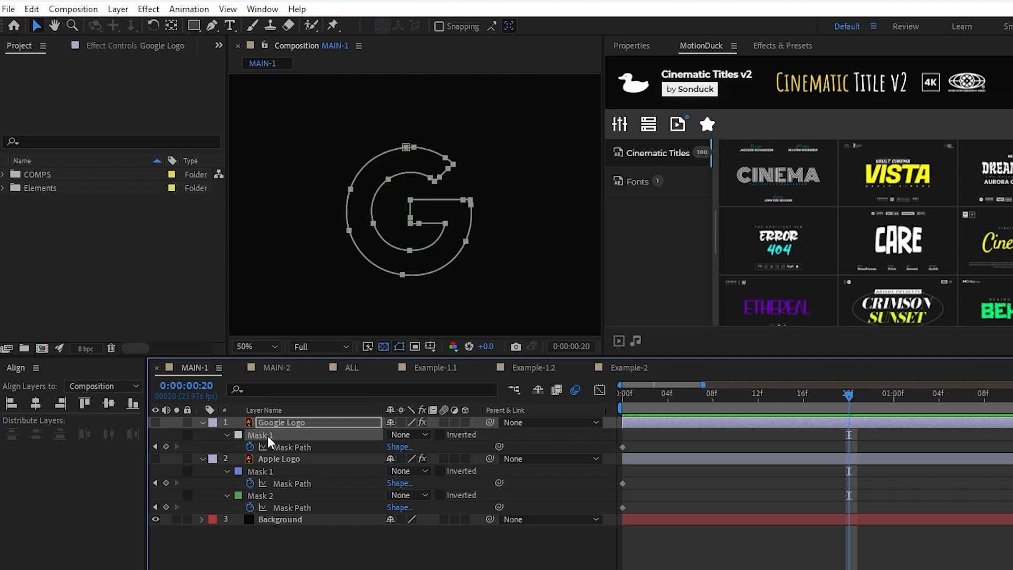
Give the two new shape layers an empty Path and a Stroke each
{"action": "left_click", "coordinate": [117, 8]}
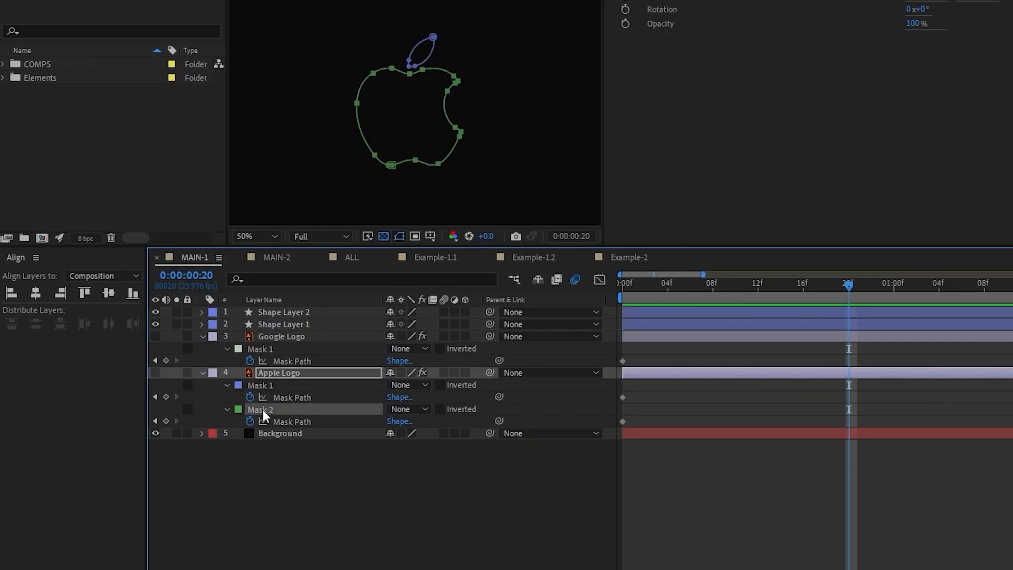
{"action": "left_click", "coordinate": [202, 312]}
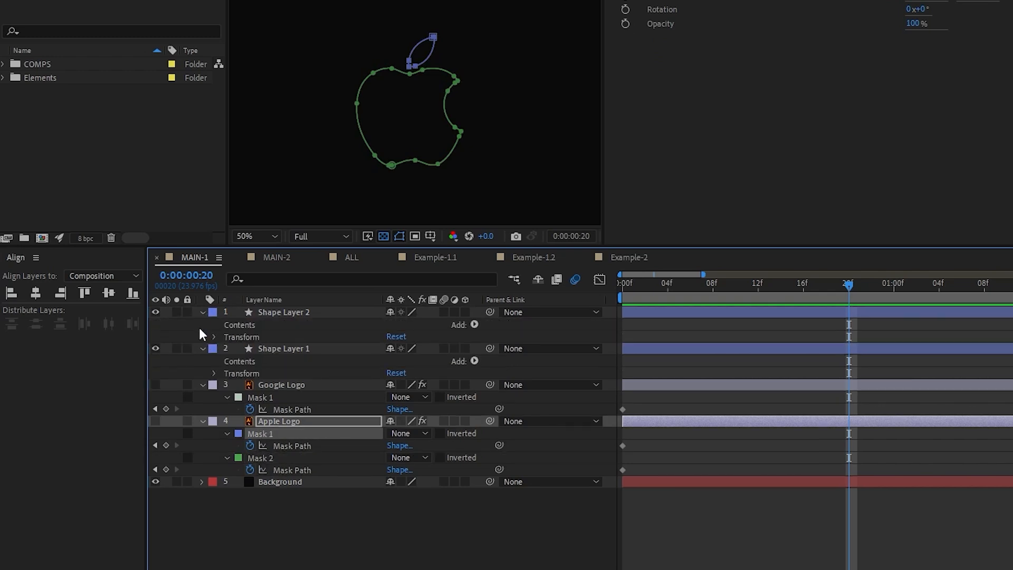
{"action": "left_click", "coordinate": [474, 325]}
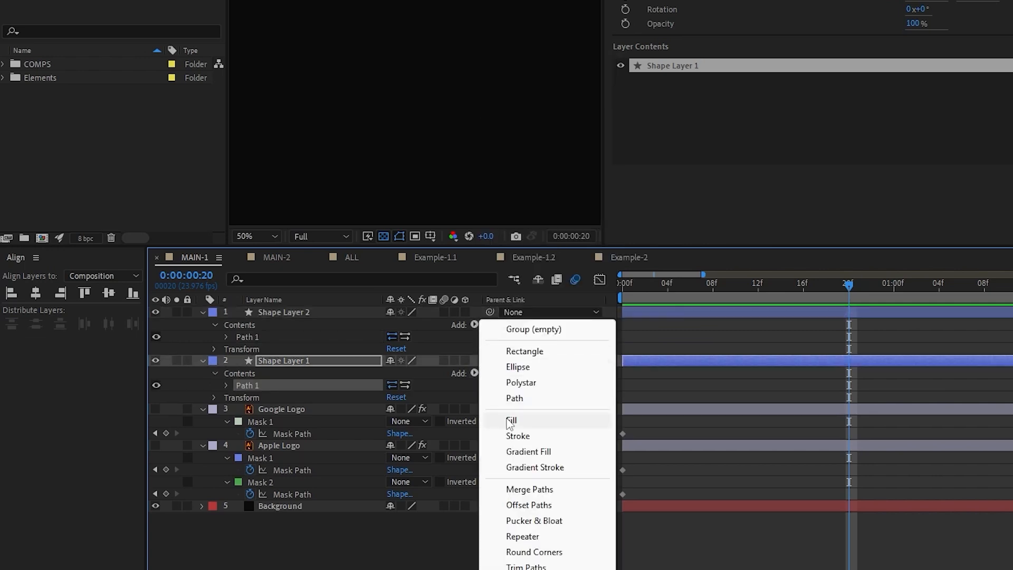
{"action": "left_click", "coordinate": [517, 436]}
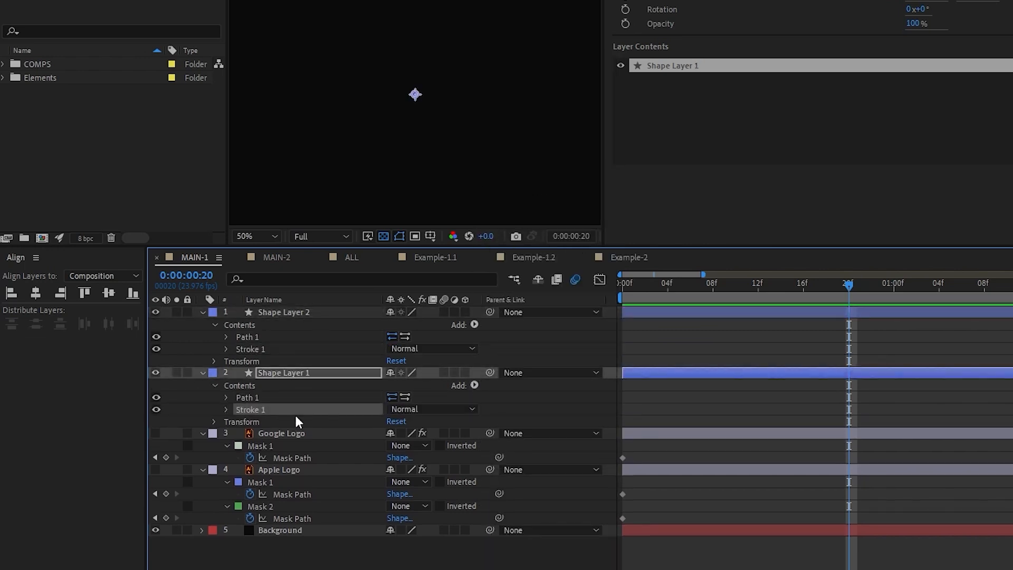
{"action": "mouse_move", "coordinate": [204, 401]}
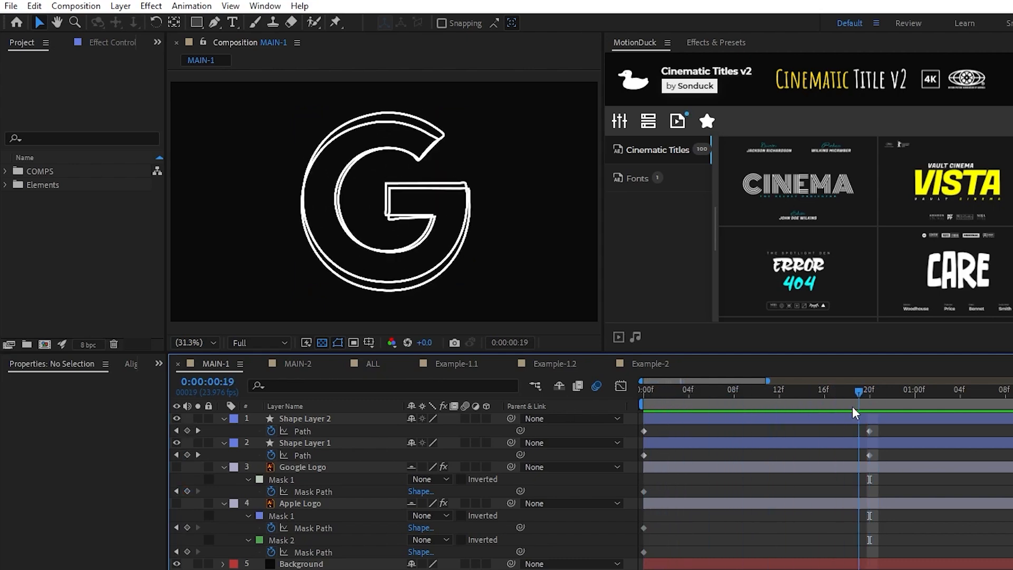
Preview the apple-to-G morph and hide the original logo layers with the Shy switch
{"action": "left_click_drag", "start_coordinate": [857, 394], "coordinate": [689, 394]}
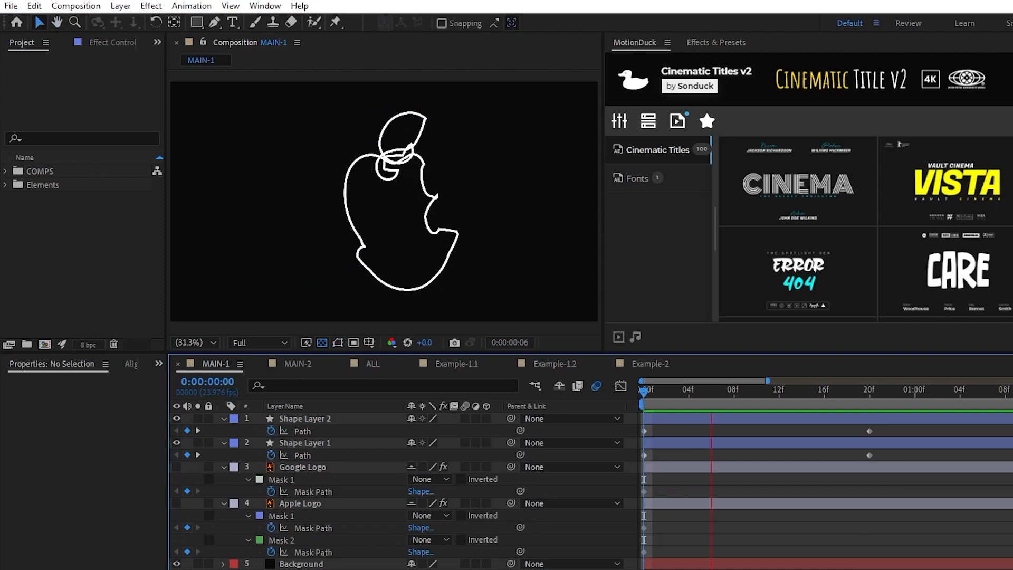
{"action": "left_click_drag", "start_coordinate": [642, 389], "coordinate": [848, 390]}
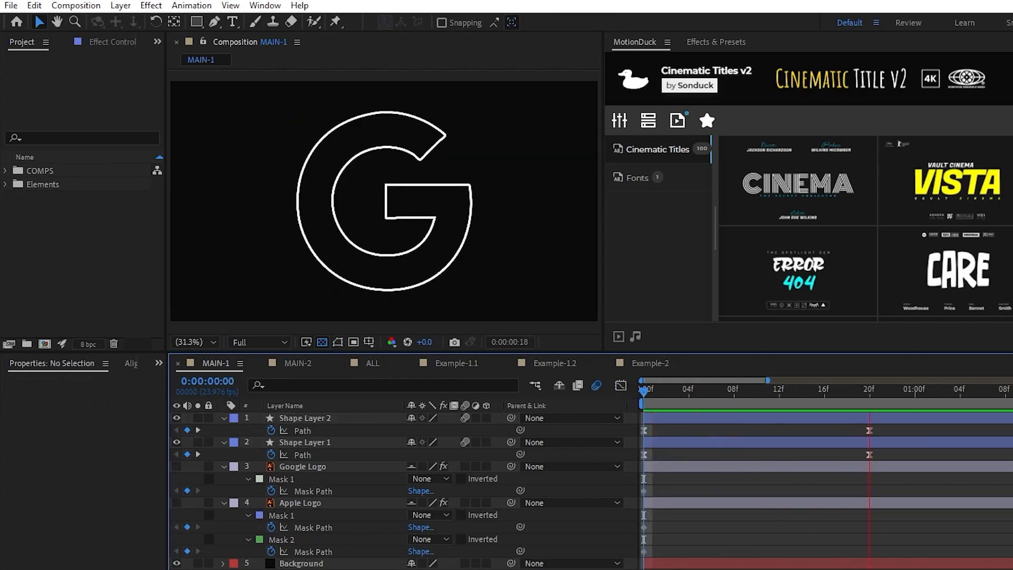
{"action": "left_click", "coordinate": [801, 393]}
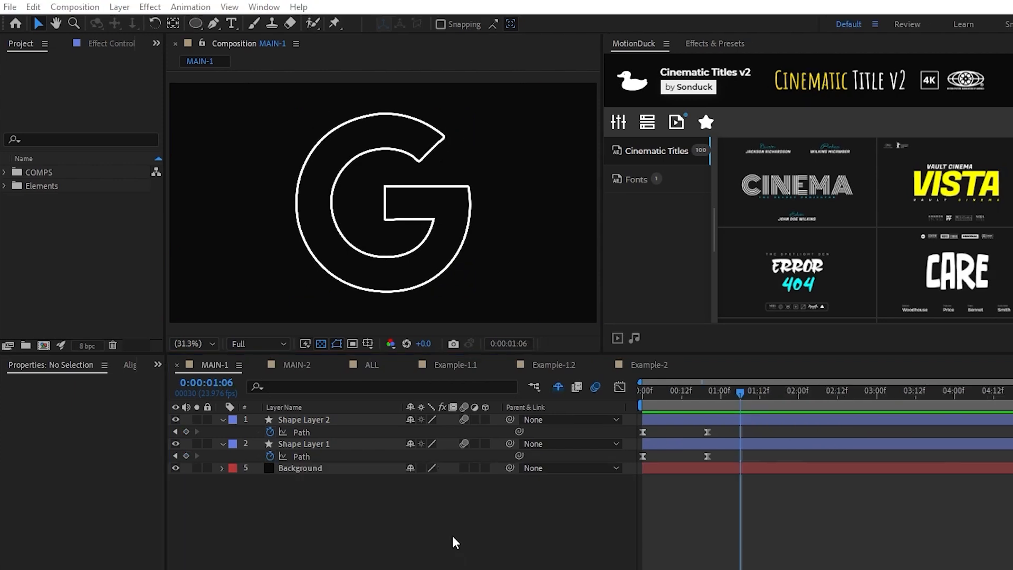
{"action": "mouse_move", "coordinate": [448, 498]}
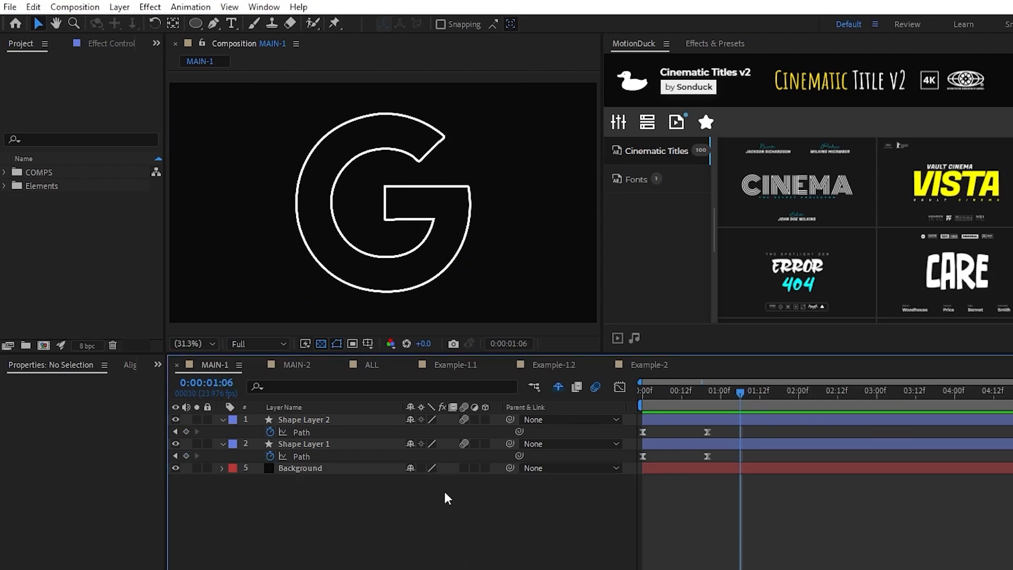
Draw an ellipse around the Google G with the Ellipse tool, creating Shape Layer 3
{"action": "left_click", "coordinate": [195, 24]}
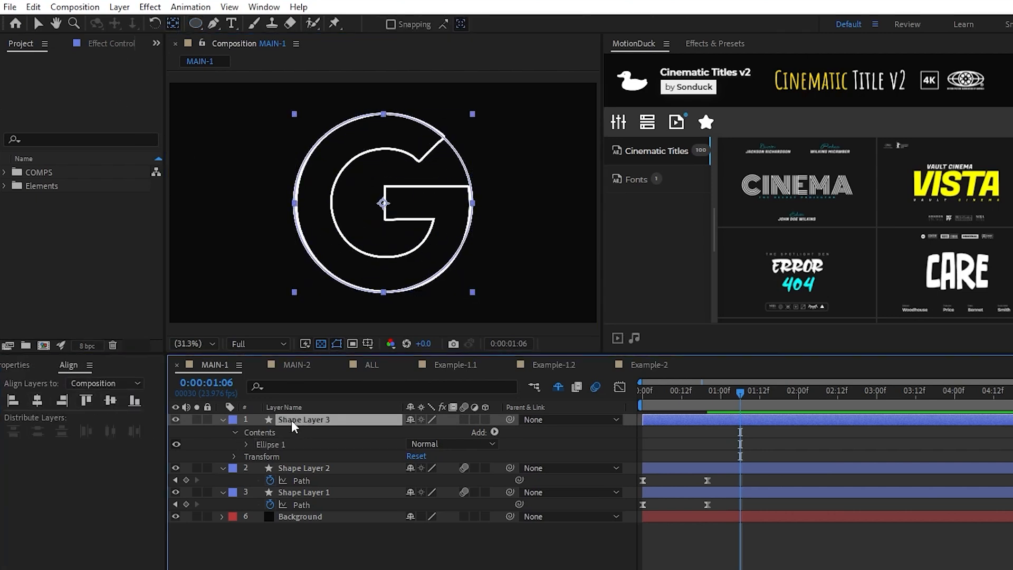
{"action": "left_click", "coordinate": [246, 445]}
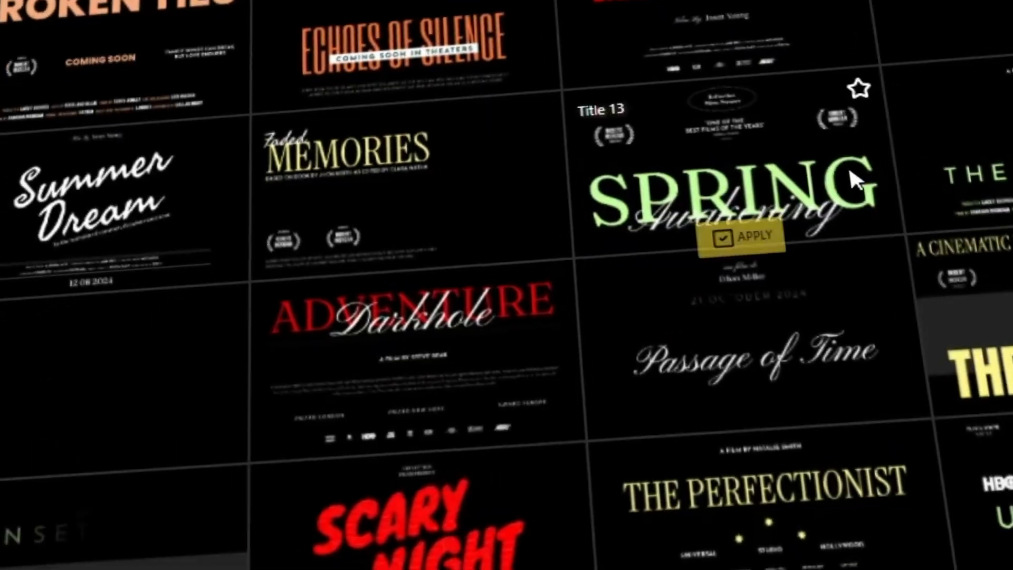
{"action": "left_click", "coordinate": [742, 237]}
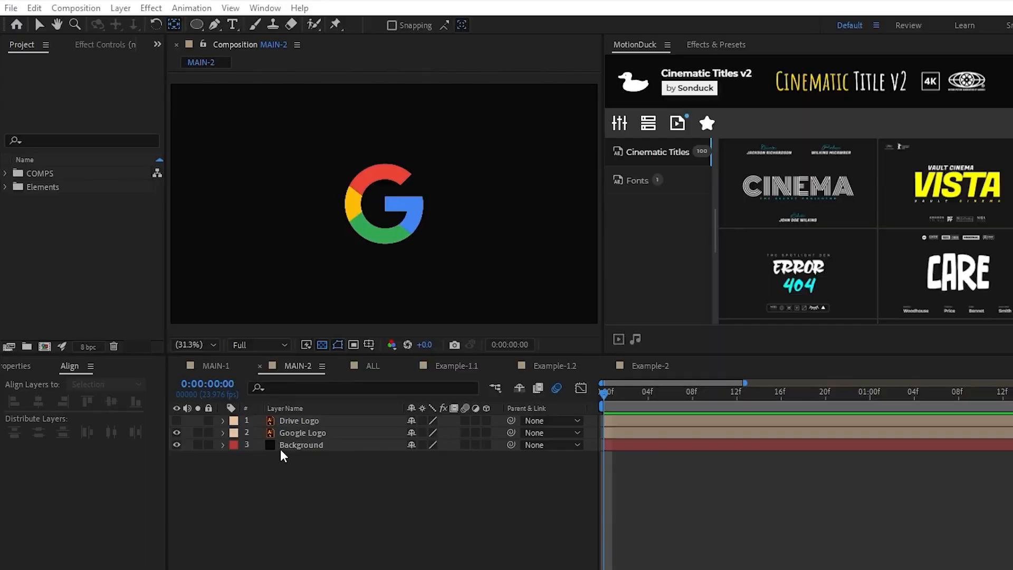
Switch to the MAIN-2 composition with the coloured Google G and Drive Logo layers
{"action": "left_click", "coordinate": [176, 444]}
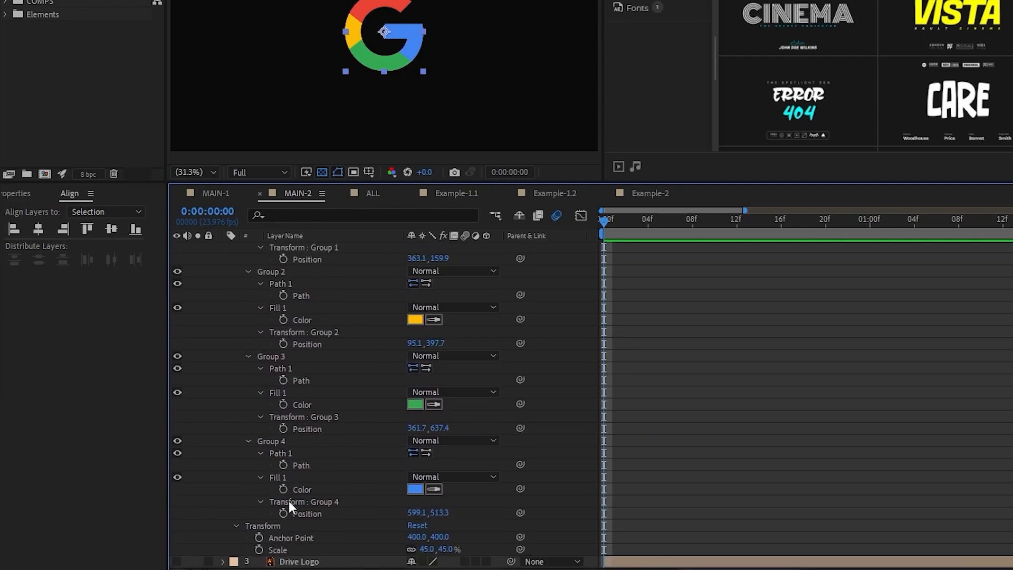
Twirl open the Google Logo shape layer's groups to show Path, Fill Color and Position
{"action": "left_click", "coordinate": [271, 355]}
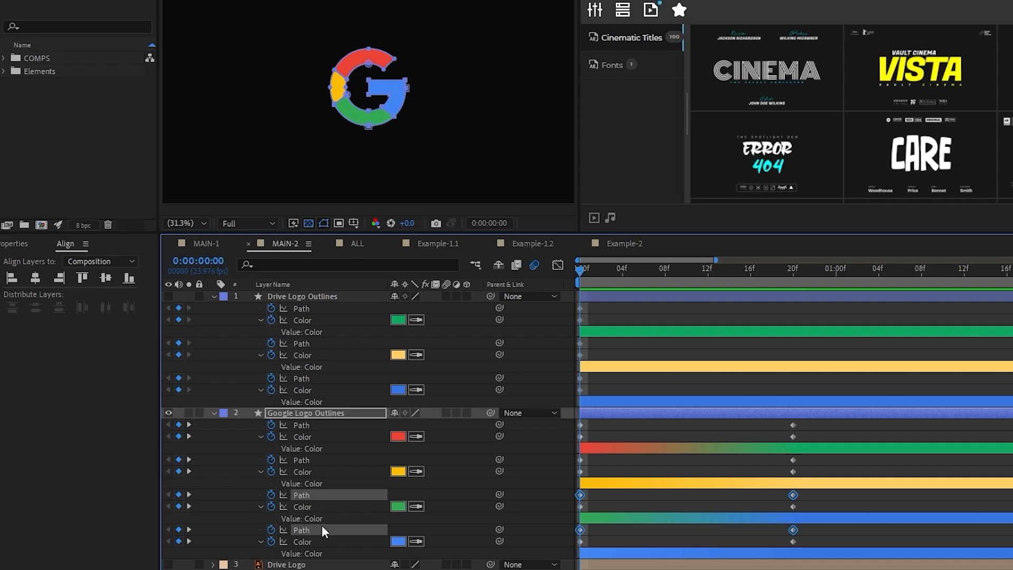
Transfer the Drive Logo path and colour values onto the Google outline and select all its keyframes
{"action": "left_click", "coordinate": [781, 268]}
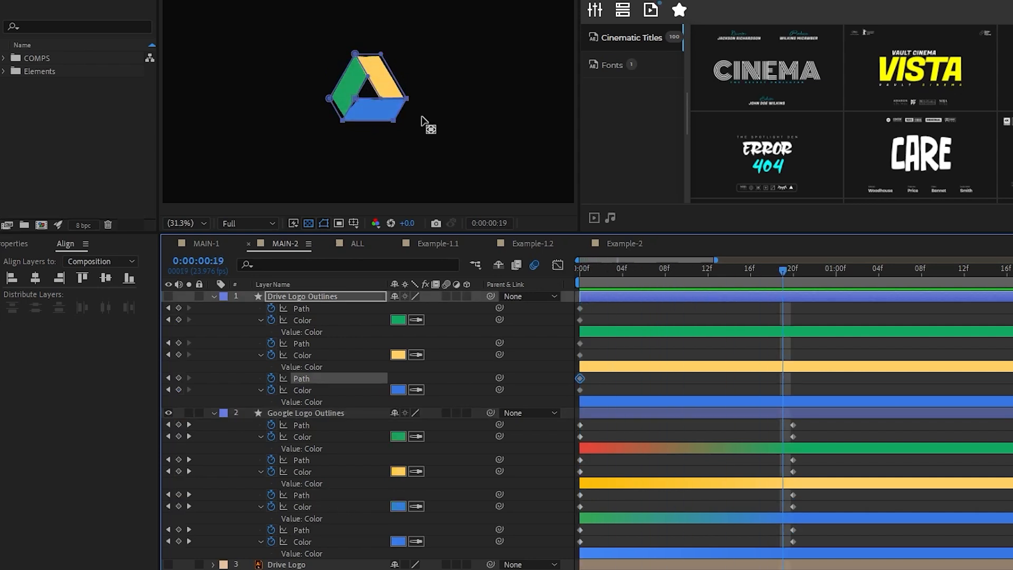
{"action": "left_click", "coordinate": [306, 413]}
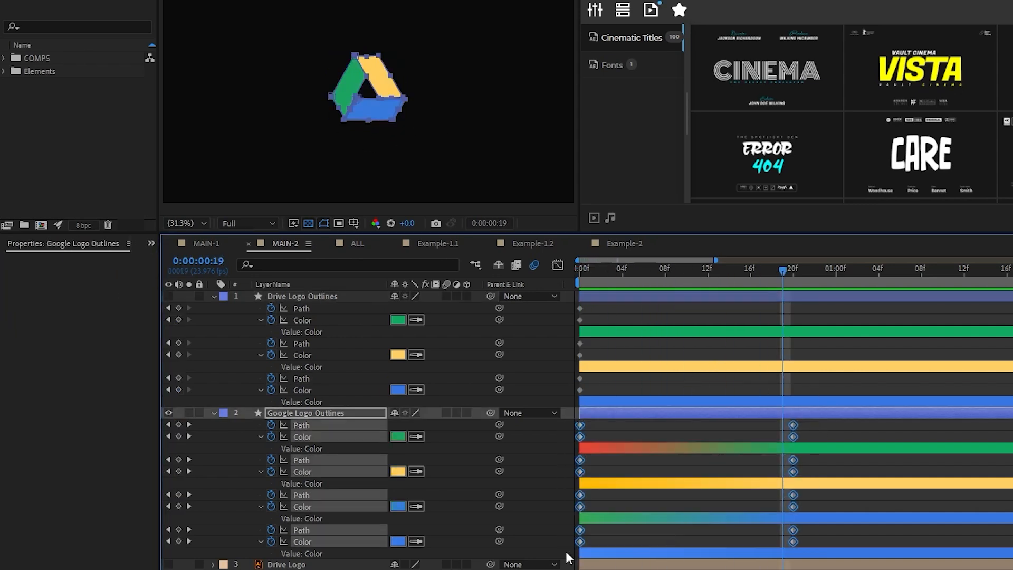